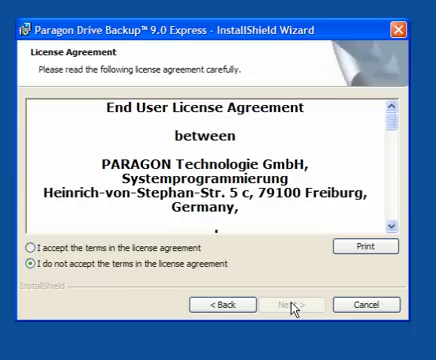
Accept the terms in the InstallShield license agreement
left_click(22, 249)
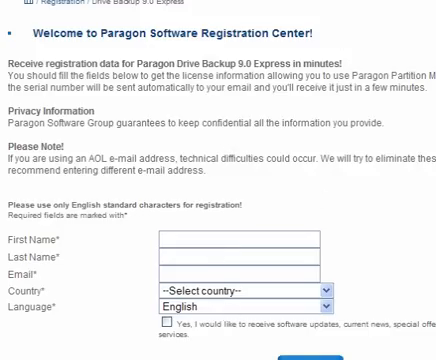
Scroll through the empty Drive Backup 9.0 Express registration form
scroll("down", 3)
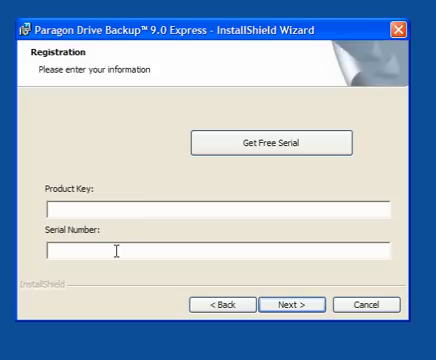
Start entering the serial number, typing 'Hom' into the Serial Number field
left_click(287, 302)
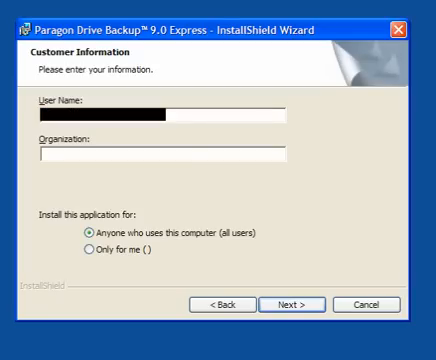
type("Hom")
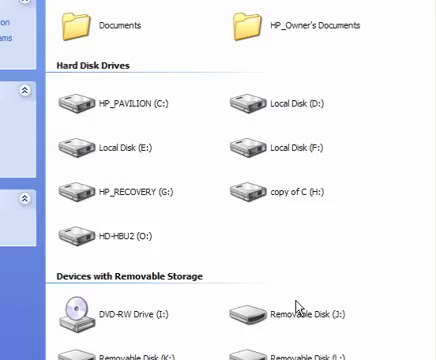
mouse_move(89, 112)
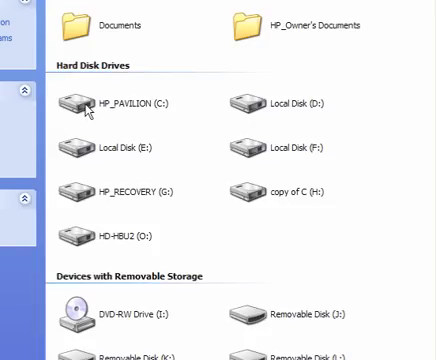
Bring up the context menu for the HP_PAVILION (C:) drive in My Computer
right_click(85, 103)
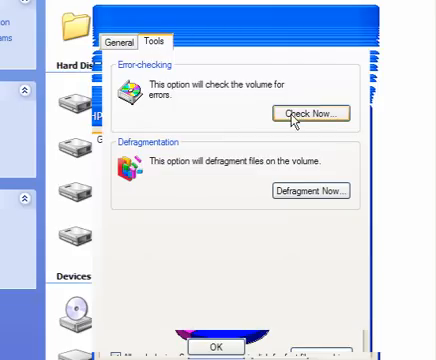
left_click(306, 112)
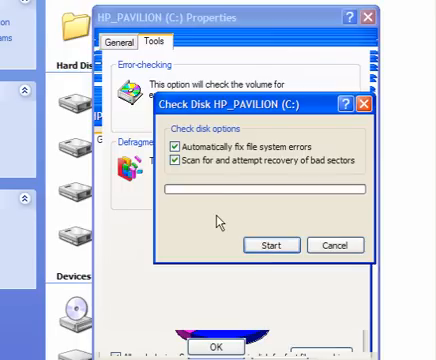
mouse_move(220, 224)
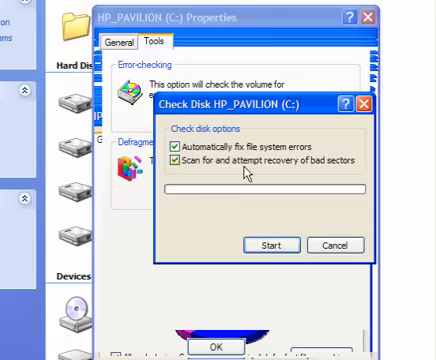
mouse_move(335, 246)
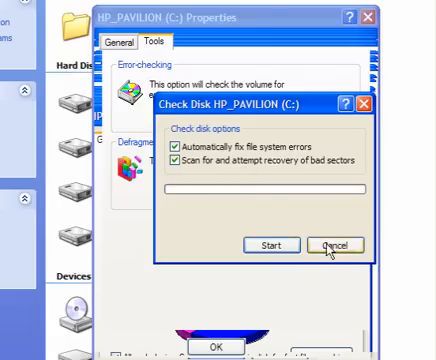
left_click(332, 245)
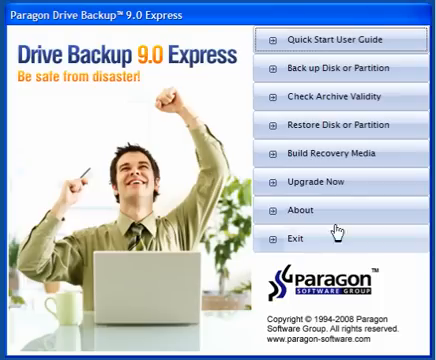
mouse_move(334, 154)
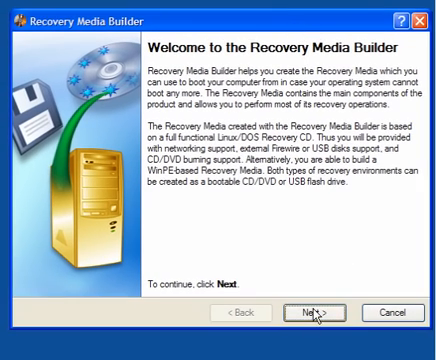
Build recovery media using the Emulator CD/DVD drive as destination
left_click(306, 314)
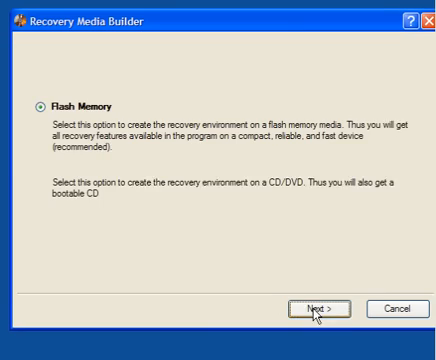
left_click(305, 290)
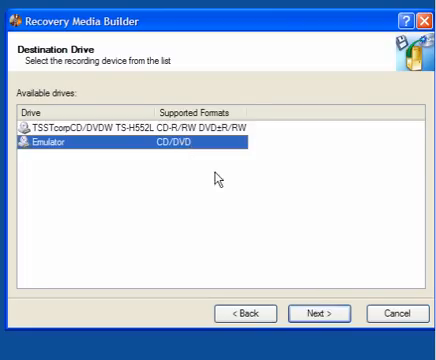
left_click(318, 312)
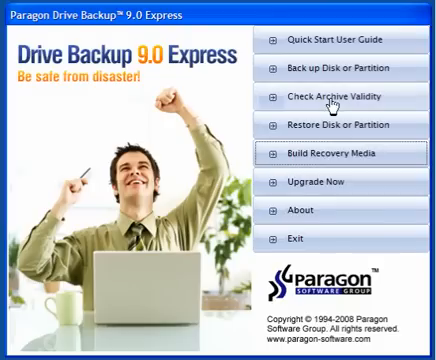
mouse_move(335, 68)
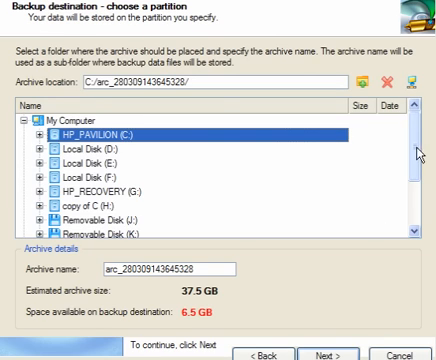
Scroll the backup destination list toward the 01 Paragon Backup 2009 folder
scroll("down", 3)
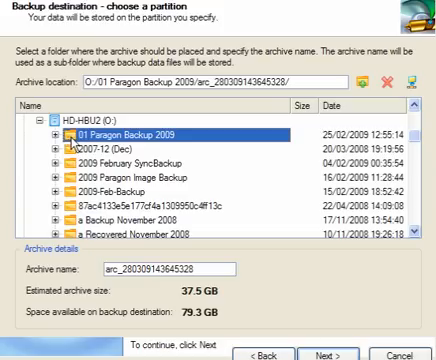
mouse_move(113, 135)
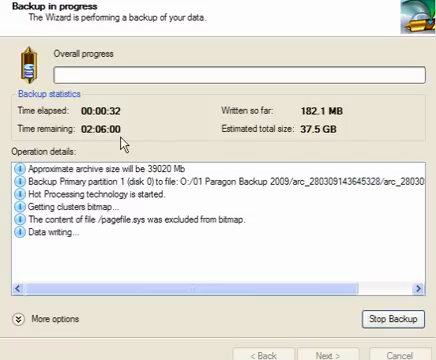
mouse_move(388, 318)
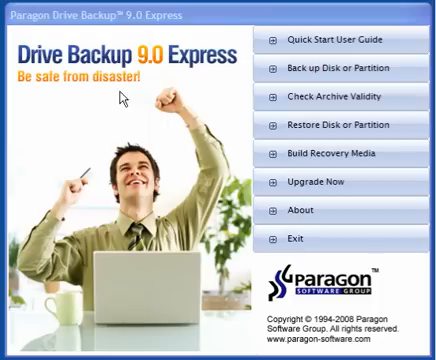
mouse_move(338, 68)
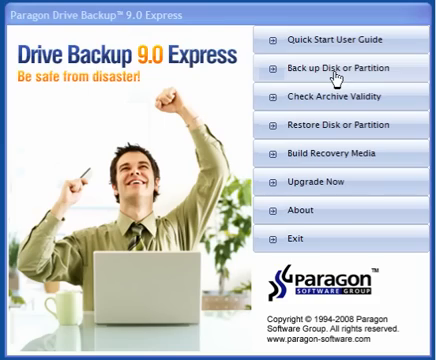
mouse_move(325, 96)
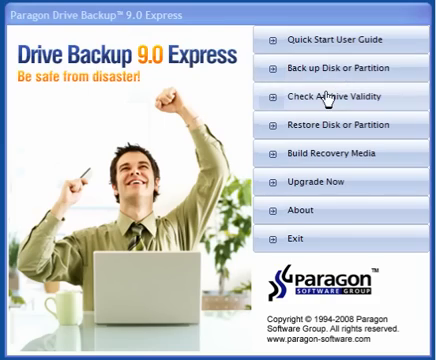
Launch Check Archive Validity from the main menu
left_click(333, 94)
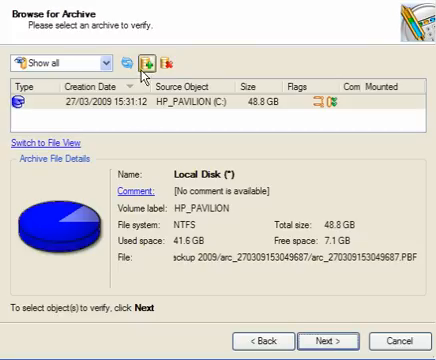
Add the existing HP_PAVILION (C:) archive to the verification list
left_click(141, 61)
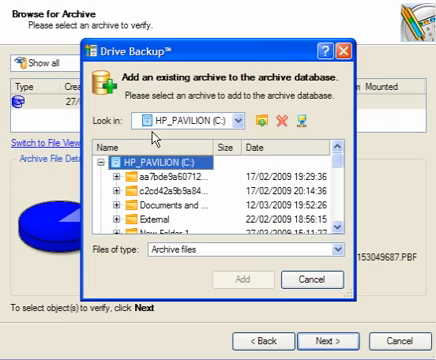
scroll("down", 3)
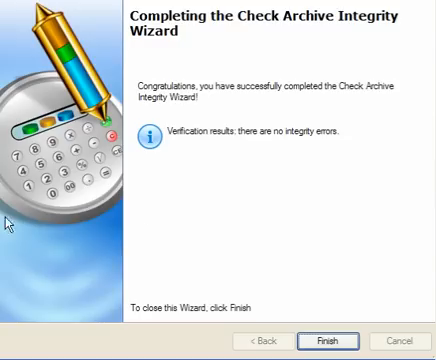
mouse_move(256, 146)
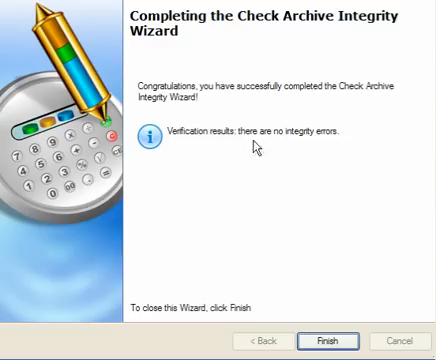
mouse_move(260, 145)
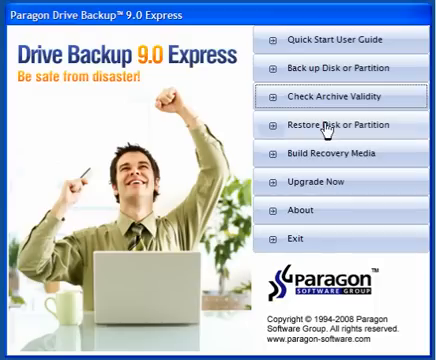
Launch Restore Disk or Partition from the main menu
left_click(335, 125)
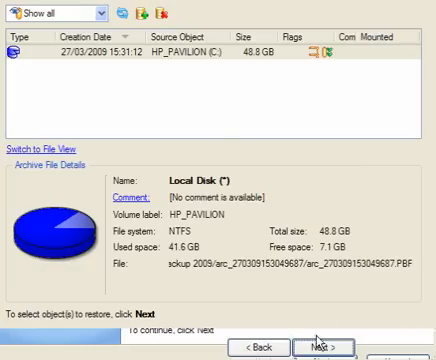
mouse_move(218, 128)
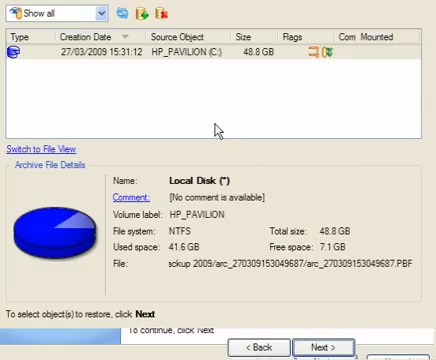